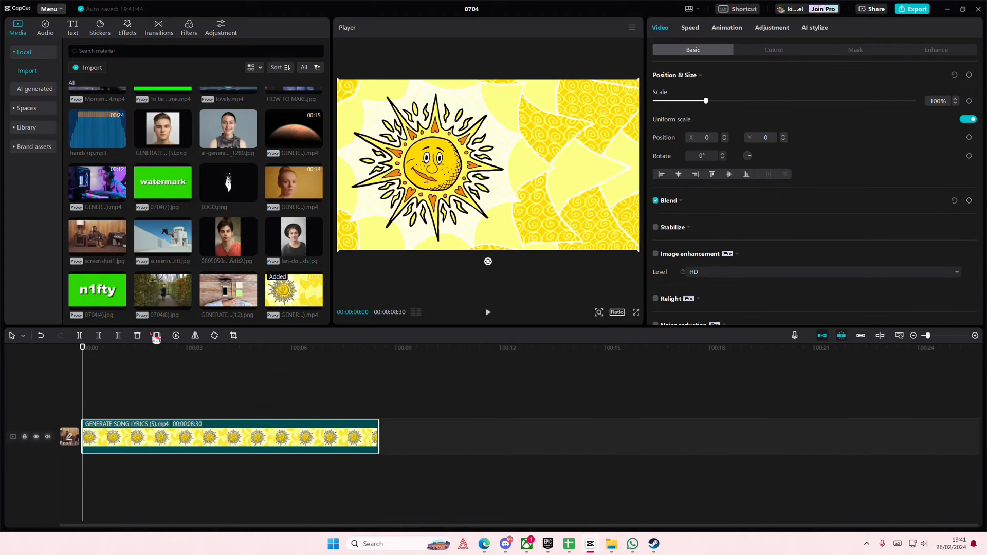
Place the baby video on a new track above the sun clip, starting together.
scroll("down", 3)
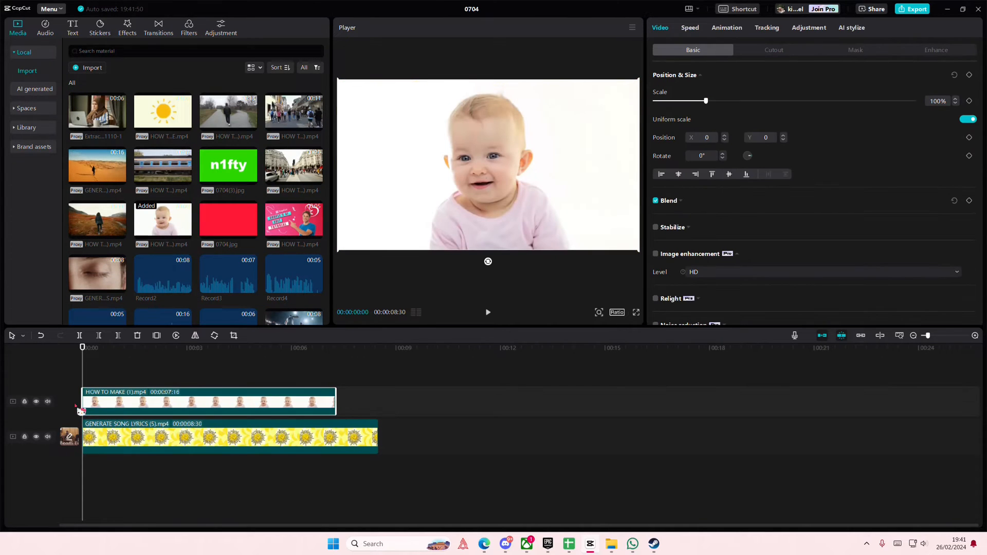
Mask the baby clip as a circle over the face, ready to scale it to 78% and shift left.
left_click(854, 49)
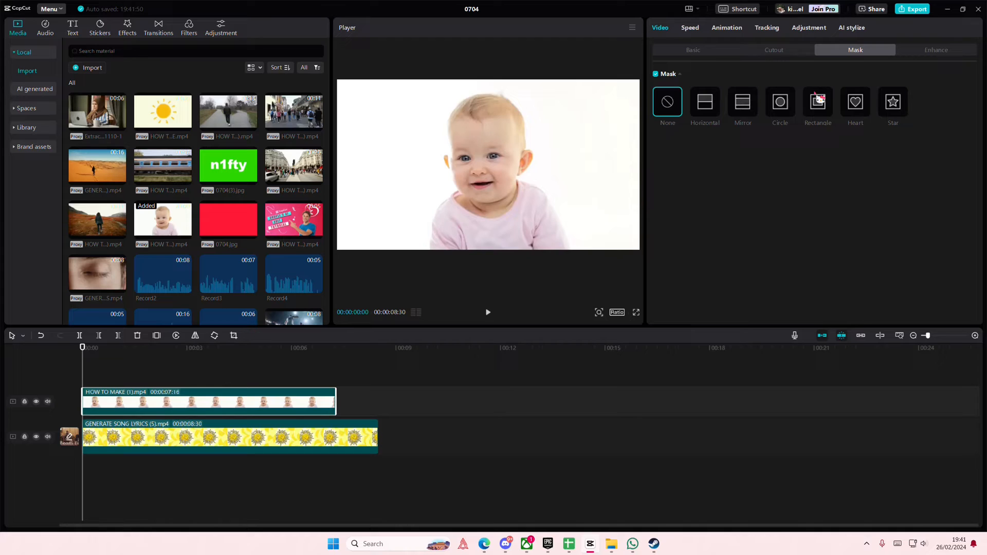
left_click(779, 102)
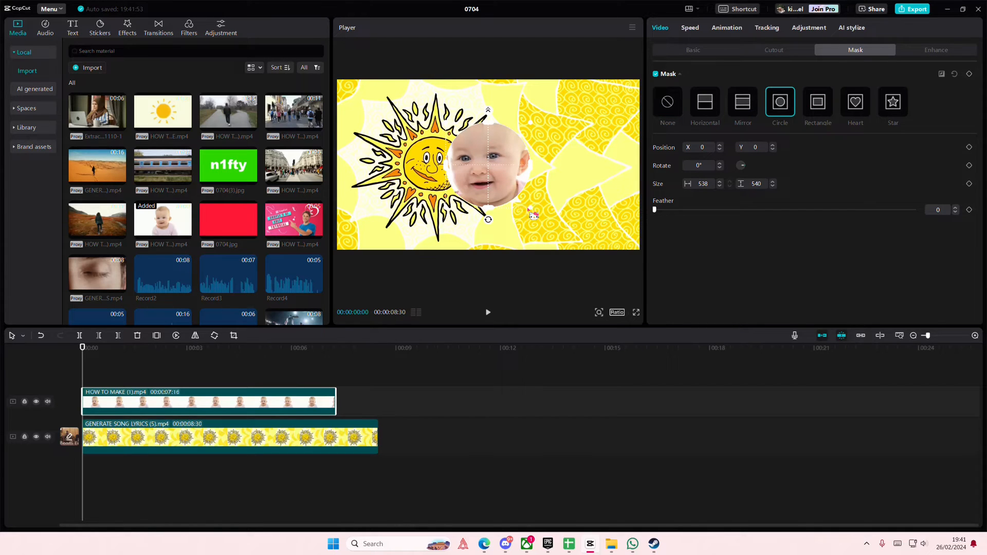
left_click_drag(496, 163, 486, 164)
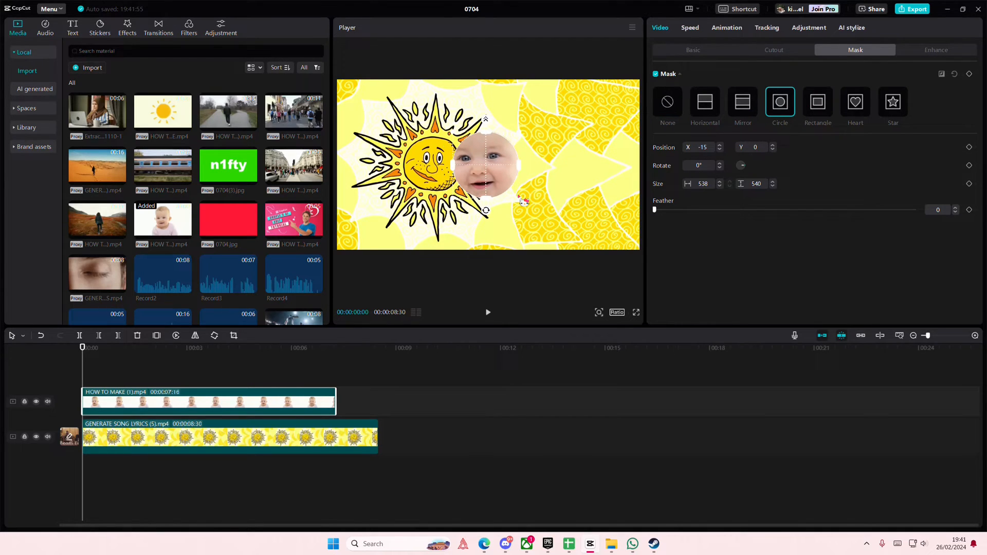
left_click(691, 49)
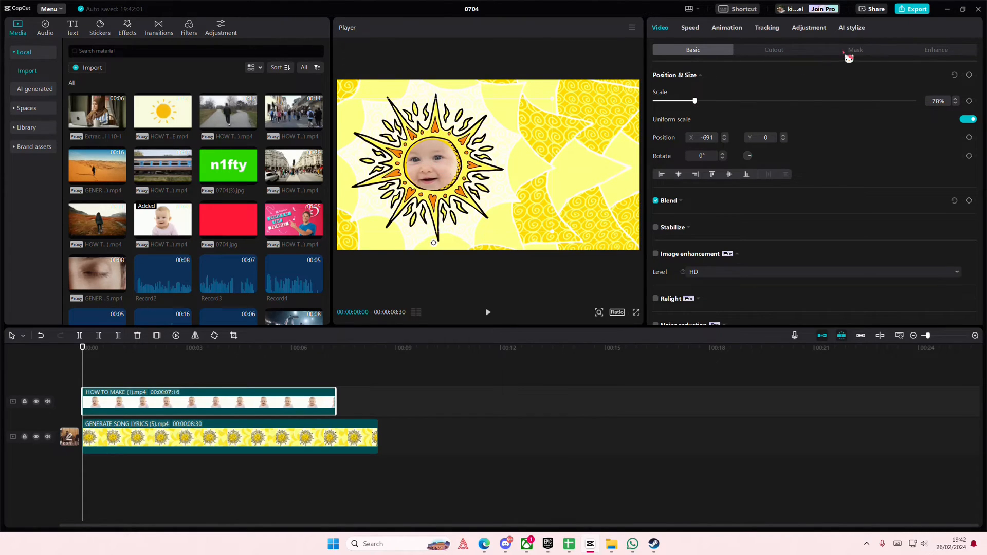
Enlarge the baby's circular mask to frame the whole face and feather its edge slightly.
left_click(854, 50)
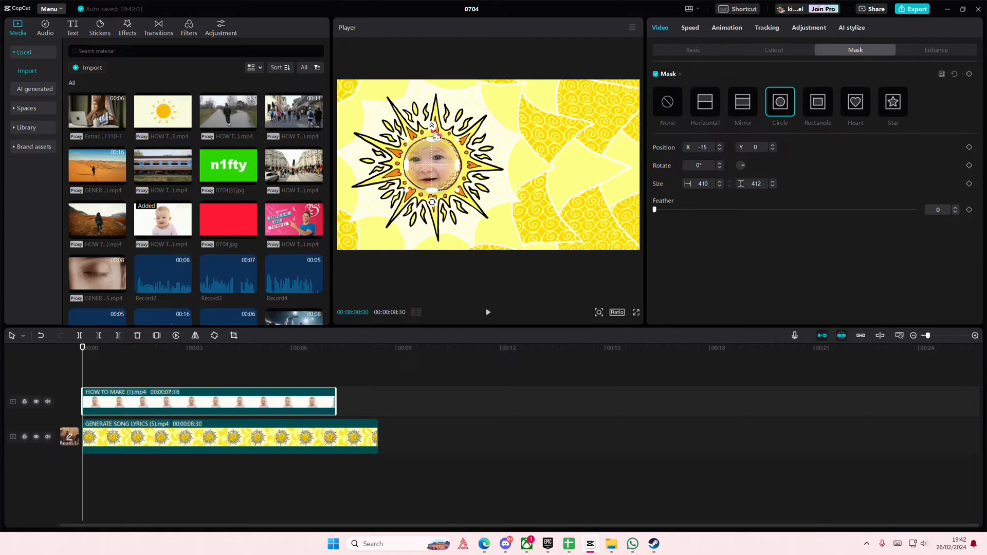
left_click_drag(655, 210, 668, 210)
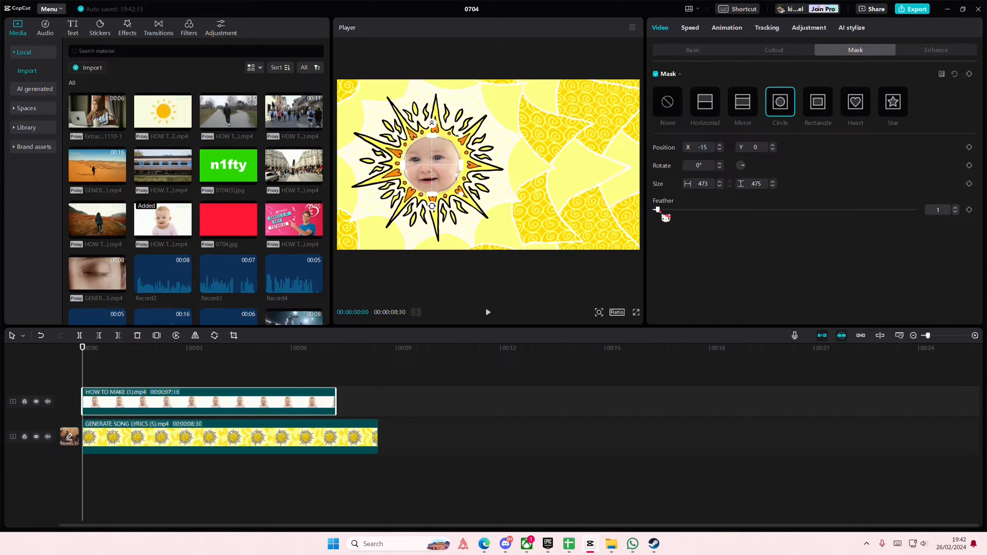
left_click_drag(656, 209, 666, 209)
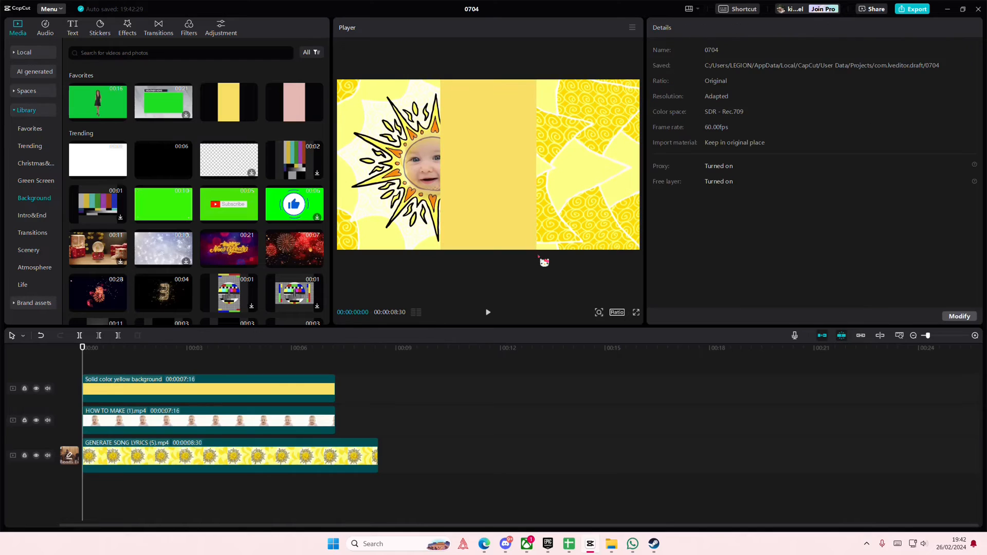
Give the yellow background layer a small circular mask over the sun's centre with Feather 6.
left_click(208, 389)
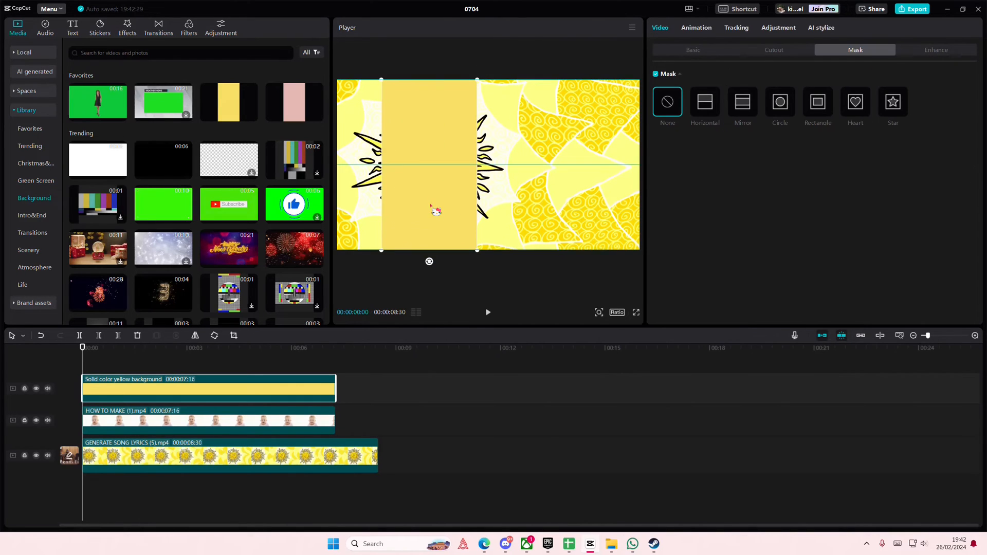
left_click(779, 102)
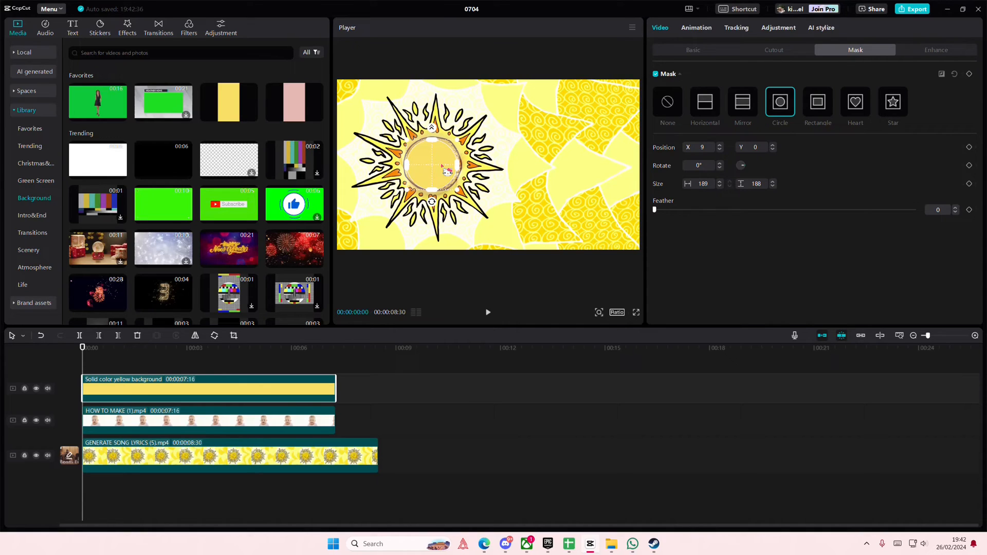
left_click_drag(655, 208, 662, 208)
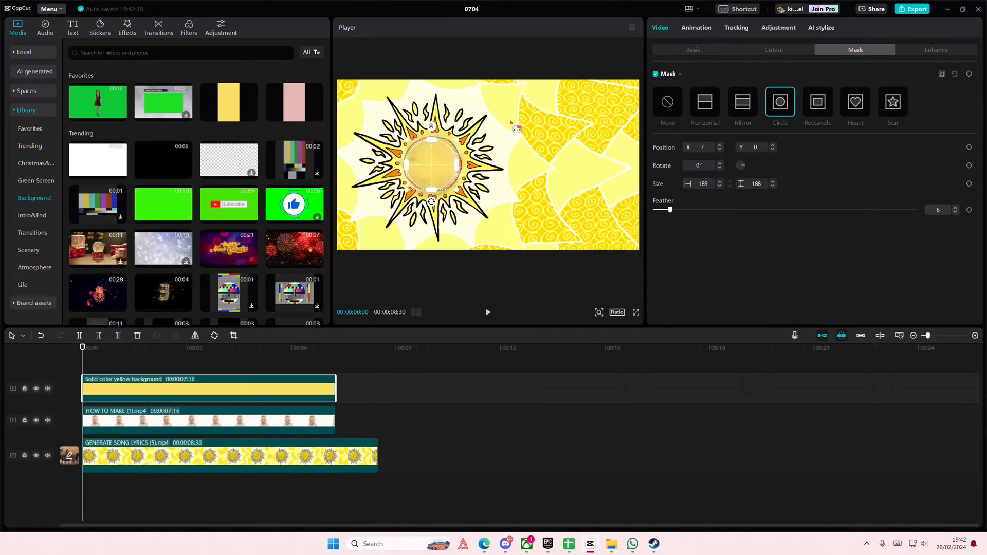
Set the yellow layer's Blend opacity to 100% and choose the Overlay mode.
left_click(691, 50)
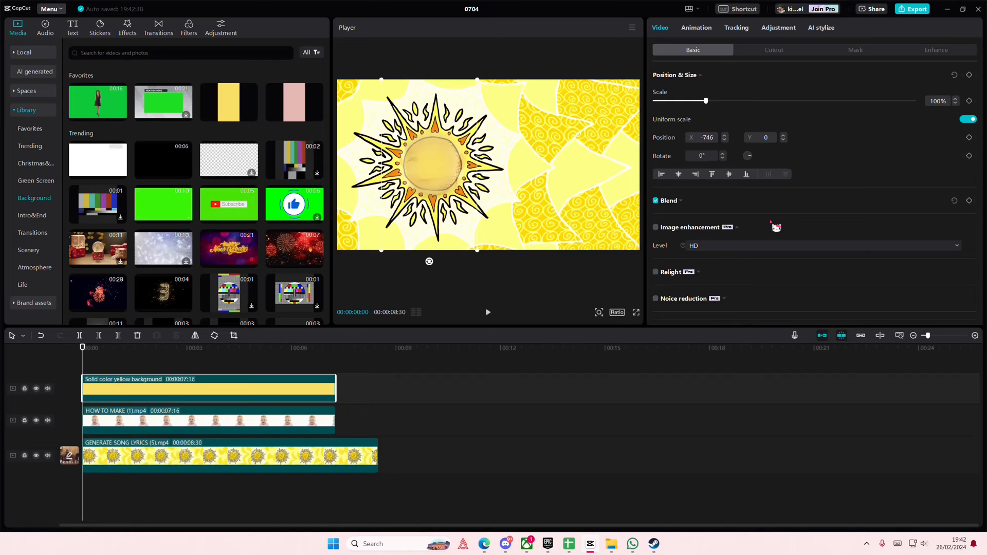
mouse_move(709, 128)
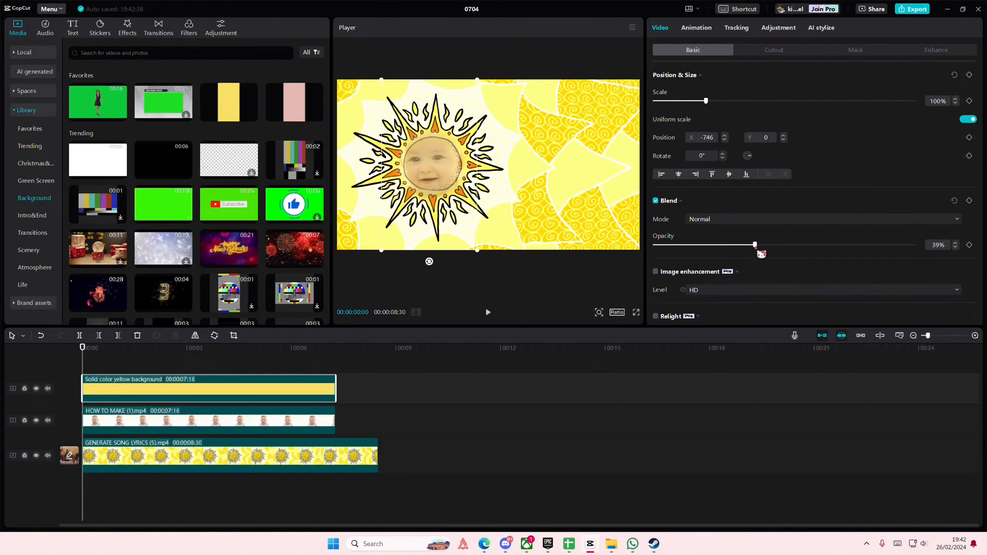
left_click_drag(755, 245, 912, 245)
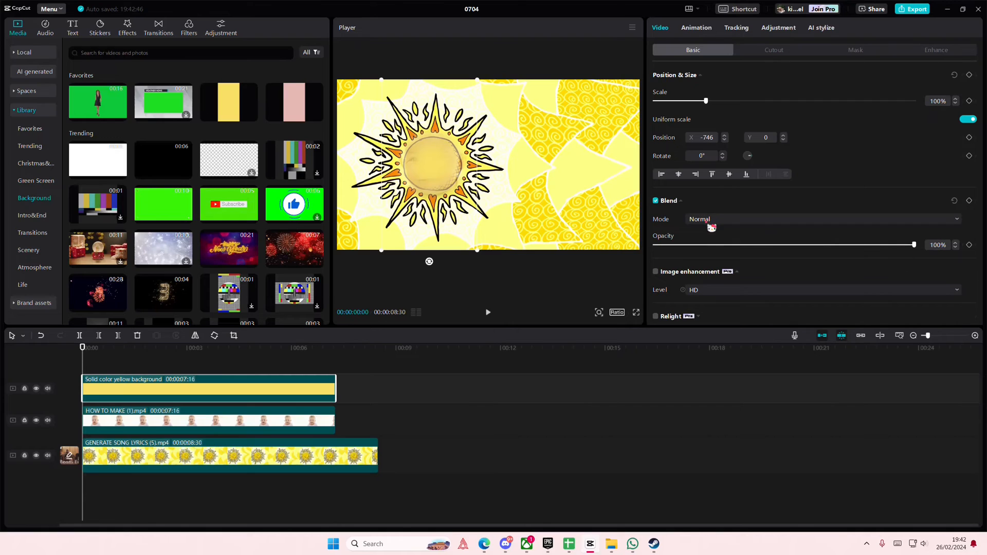
left_click(821, 219)
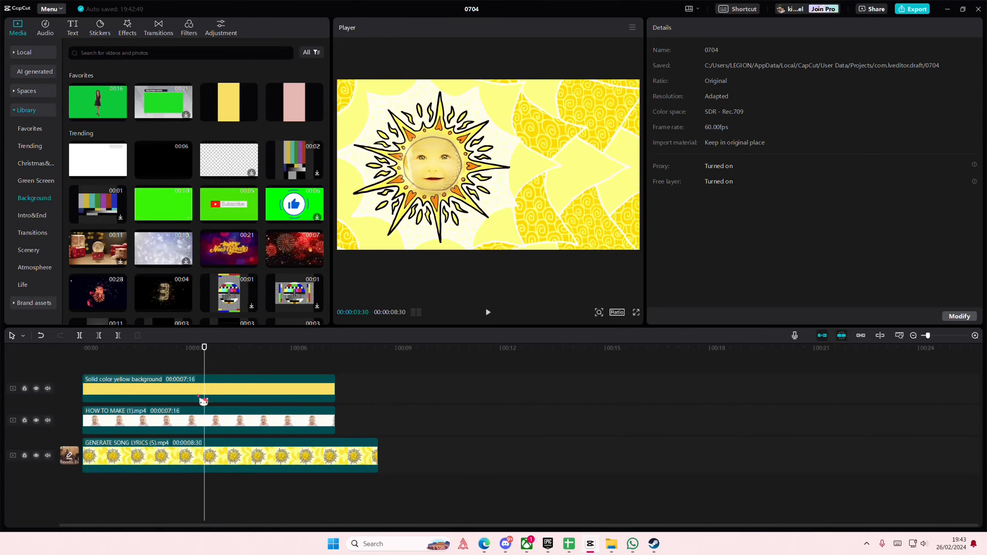
Push the yellow overlay's opacity up to 99% for a richer golden tint.
left_click(207, 387)
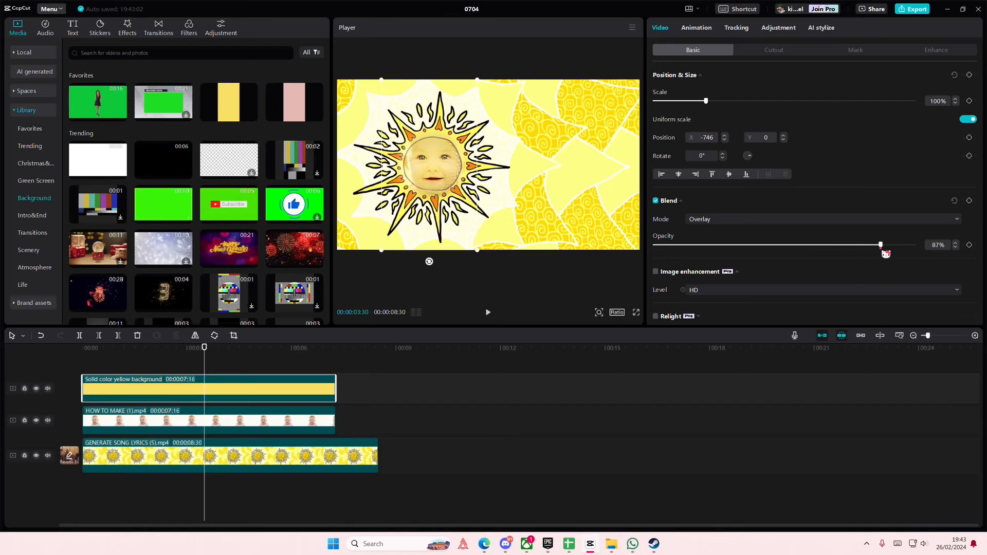
left_click_drag(881, 245, 911, 244)
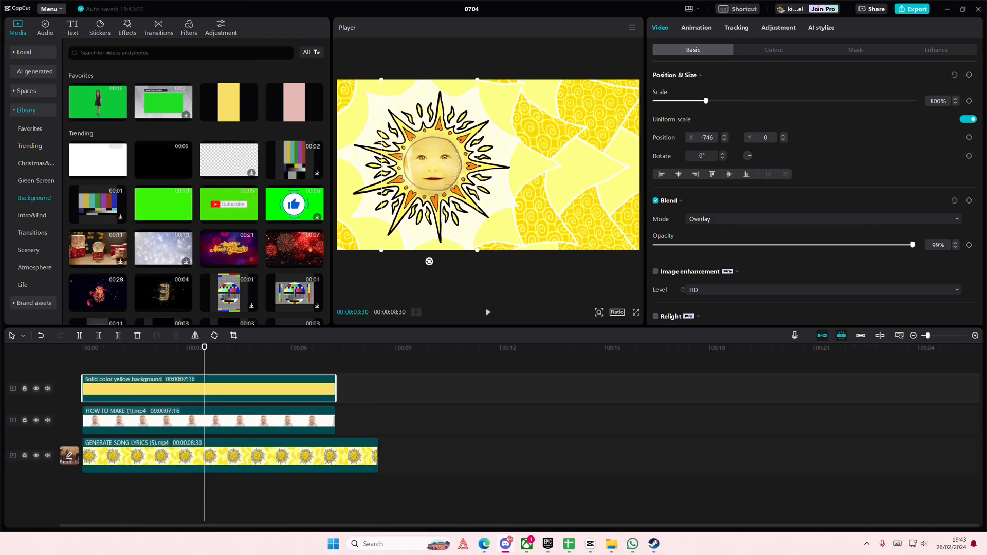
mouse_move(412, 395)
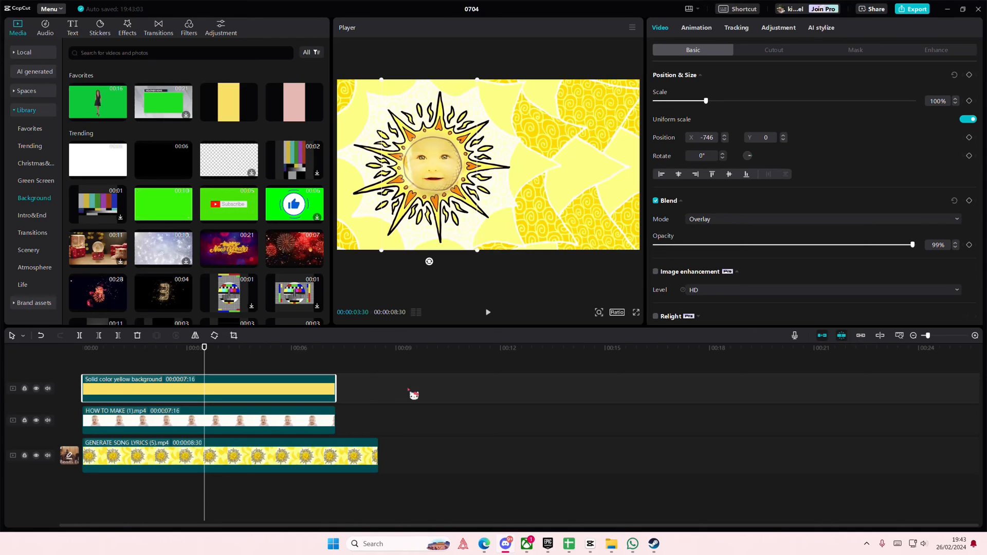
mouse_move(721, 453)
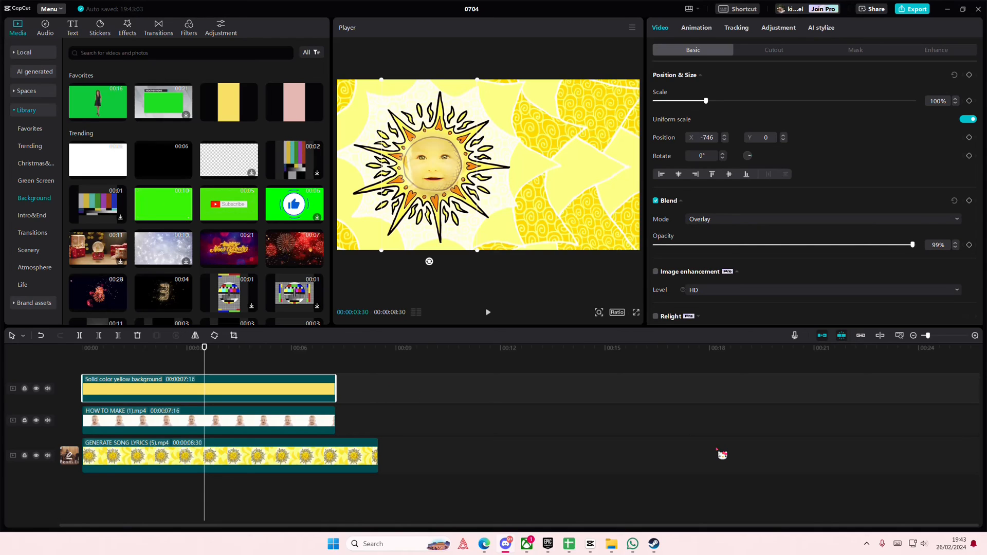